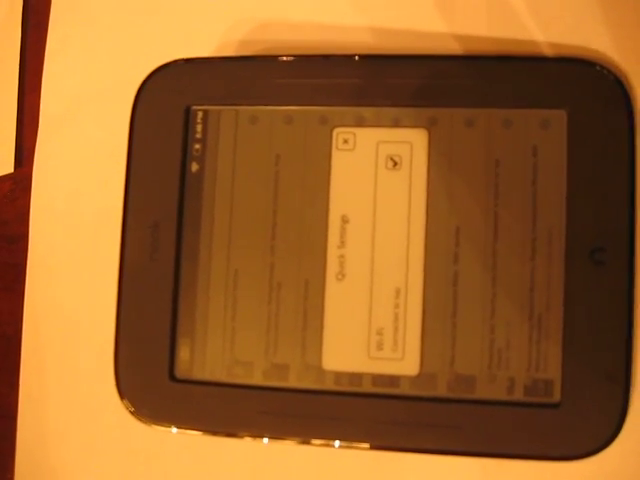
Close the Quick Settings dialog showing Wi-Fi connected to reveal the book list
left_click(344, 143)
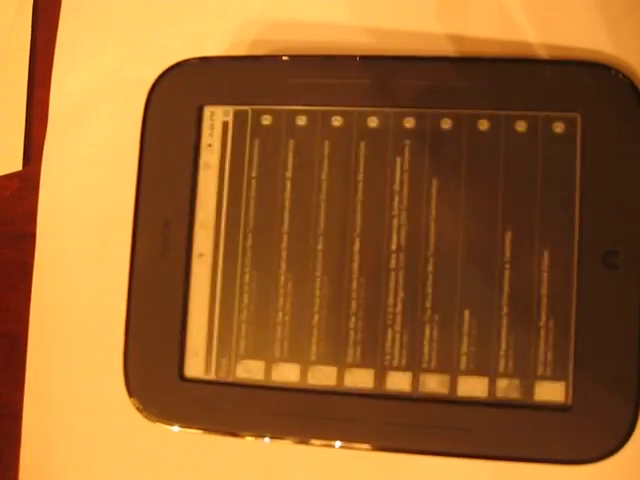